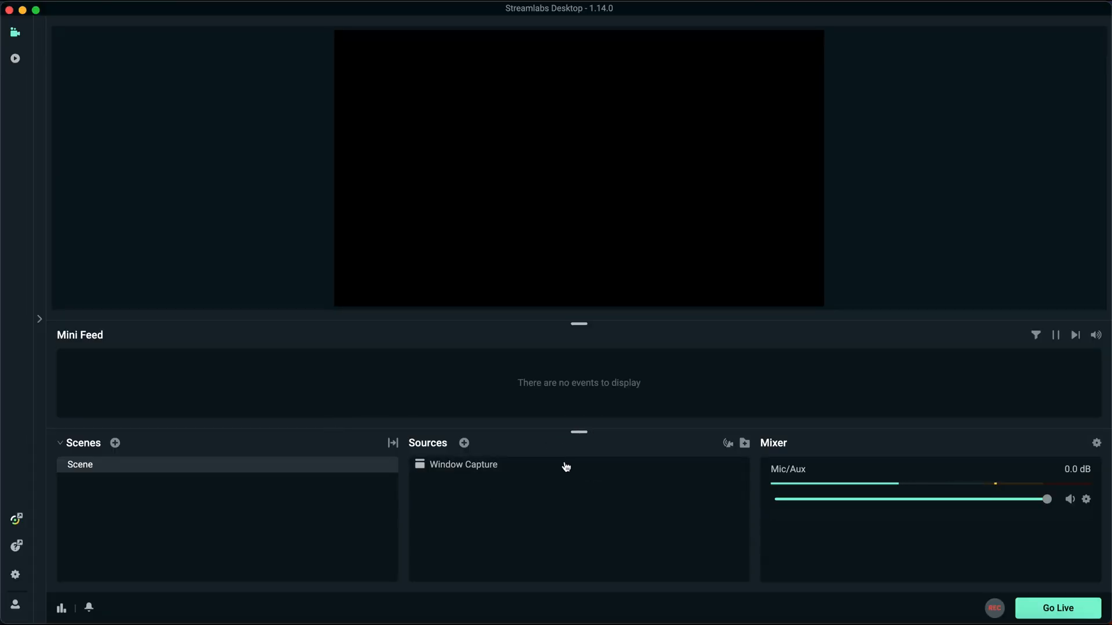
mouse_move(530, 518)
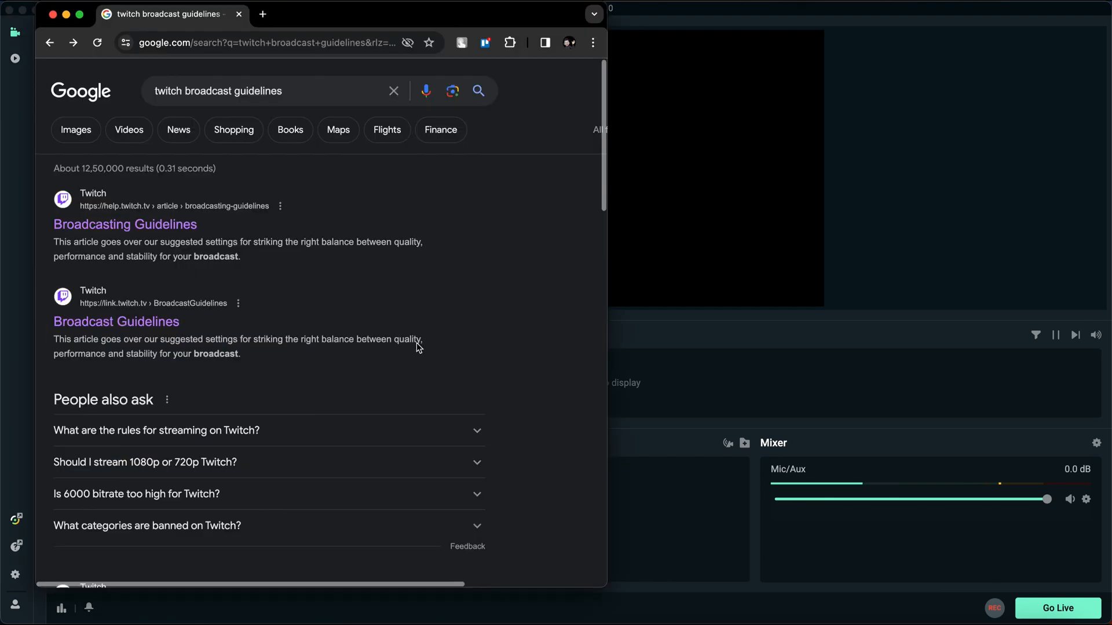
Bring up the Broadcast Guidelines article's recommended 720p 30fps and audio settings cards.
left_click(125, 224)
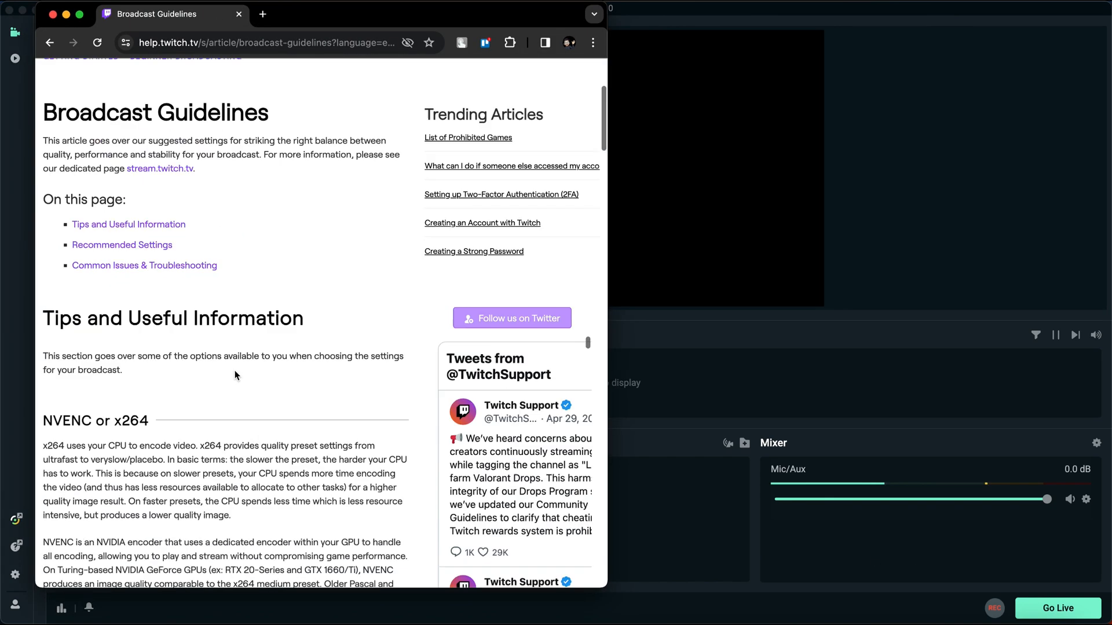
scroll("down", 3)
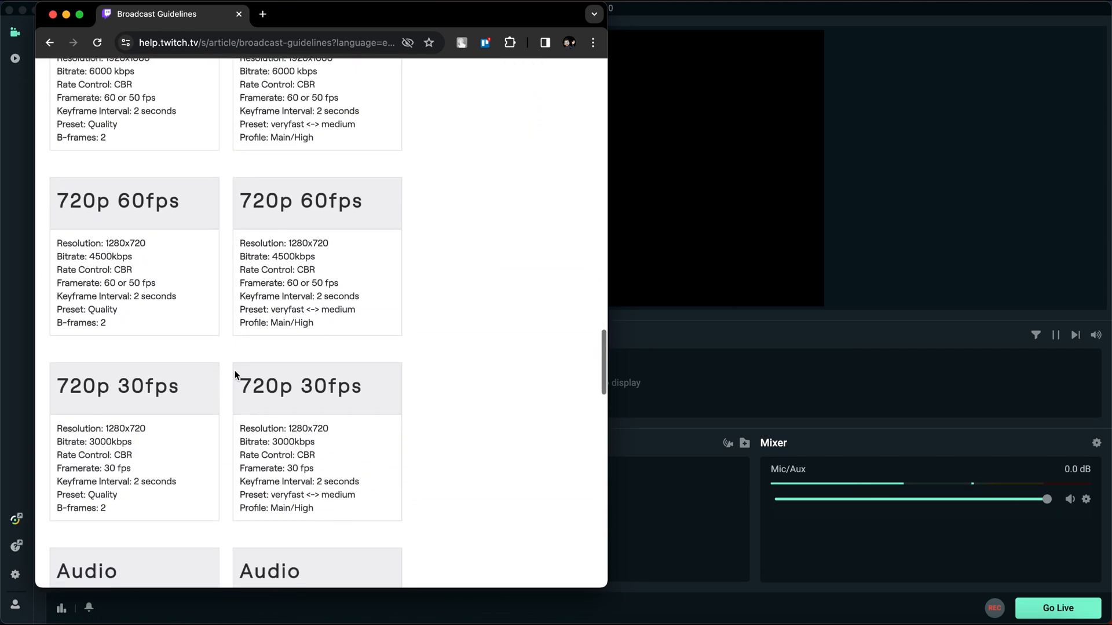
scroll("down", 3)
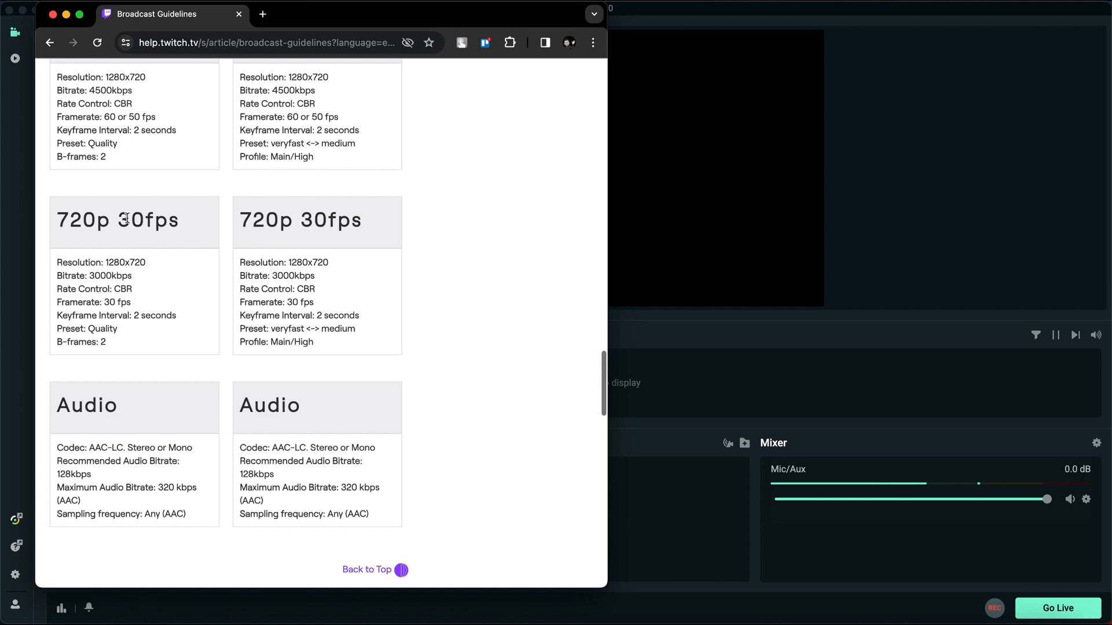
mouse_move(298, 239)
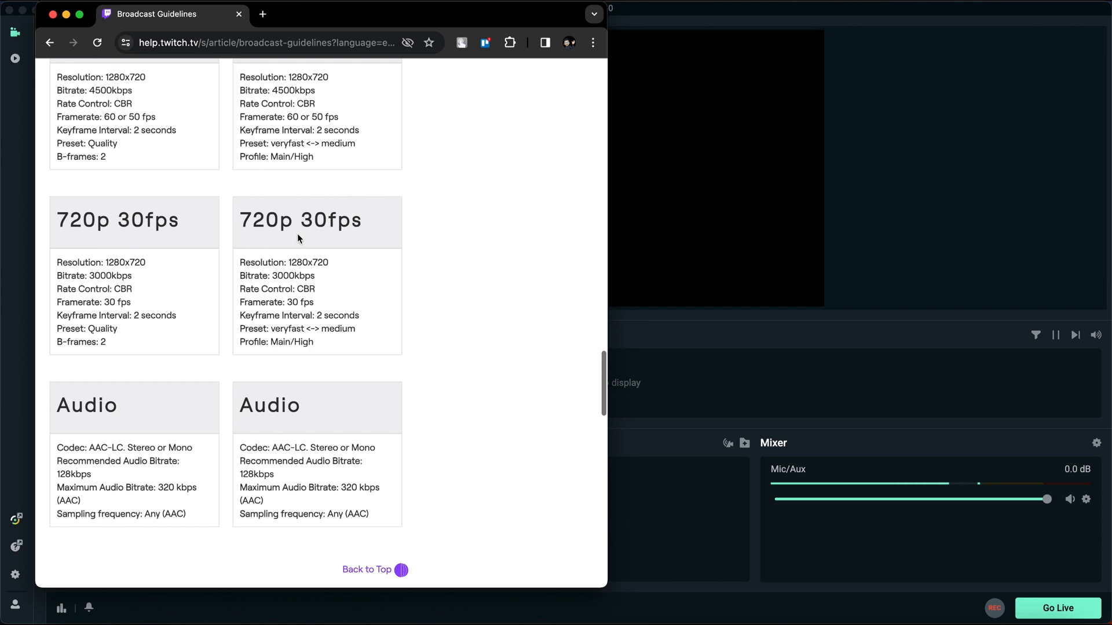
mouse_move(185, 327)
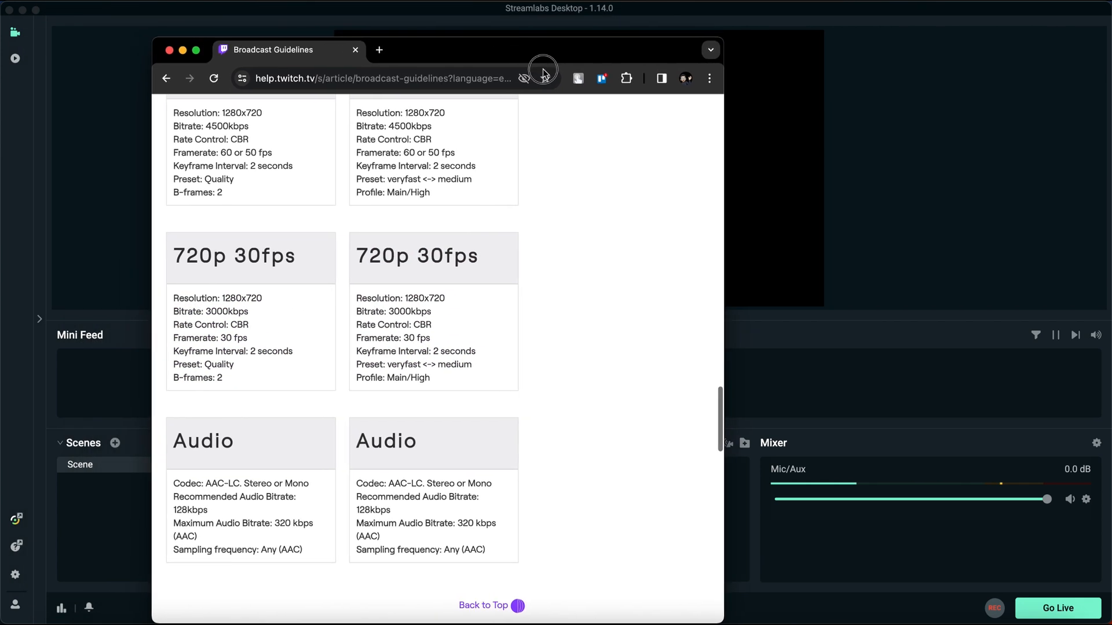
Show the Output settings page with Output Mode kept at Advanced.
left_click(15, 576)
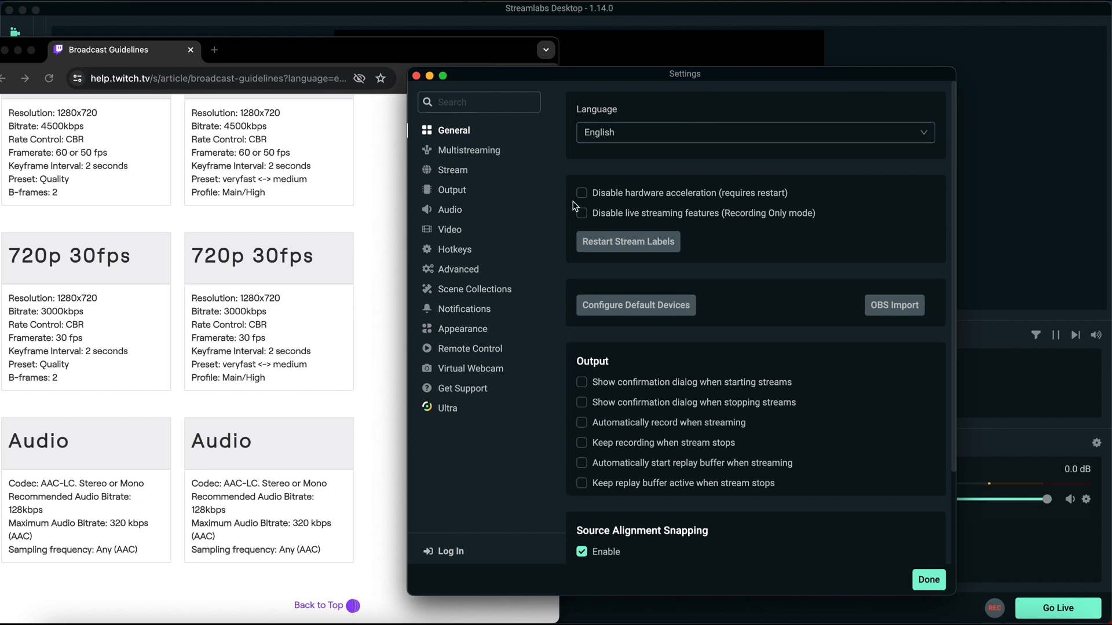
left_click(453, 188)
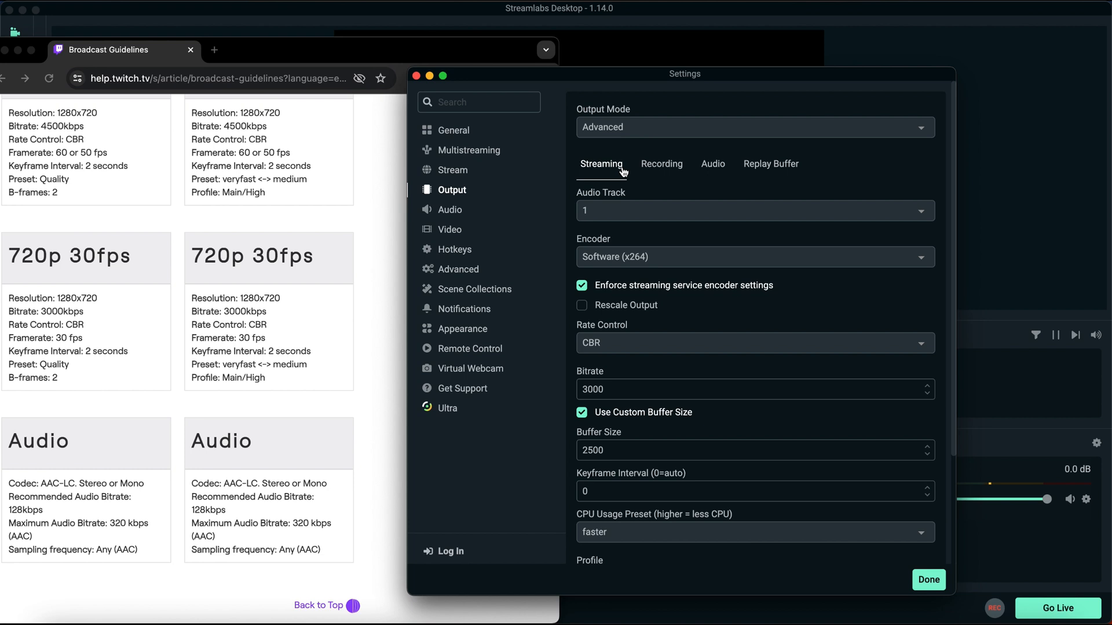
mouse_move(600, 141)
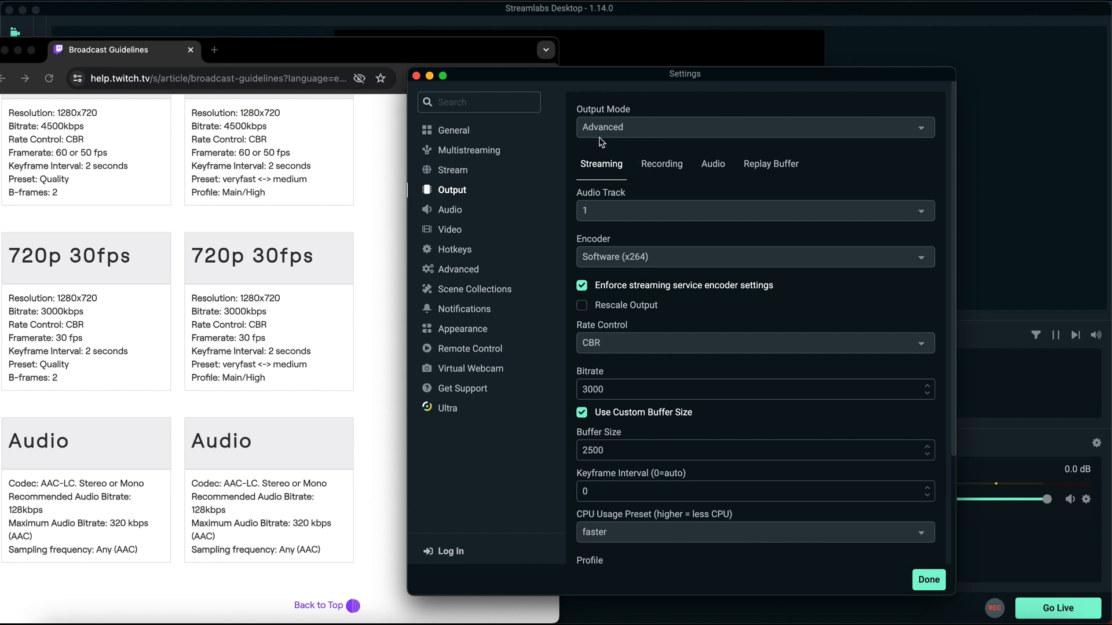
left_click(754, 128)
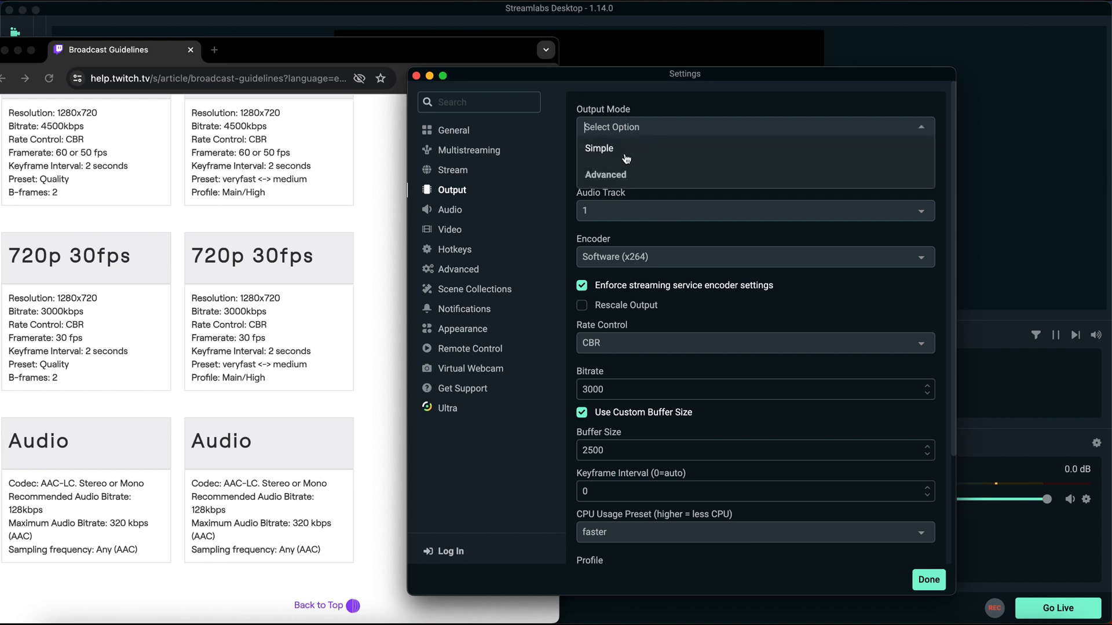
left_click(604, 175)
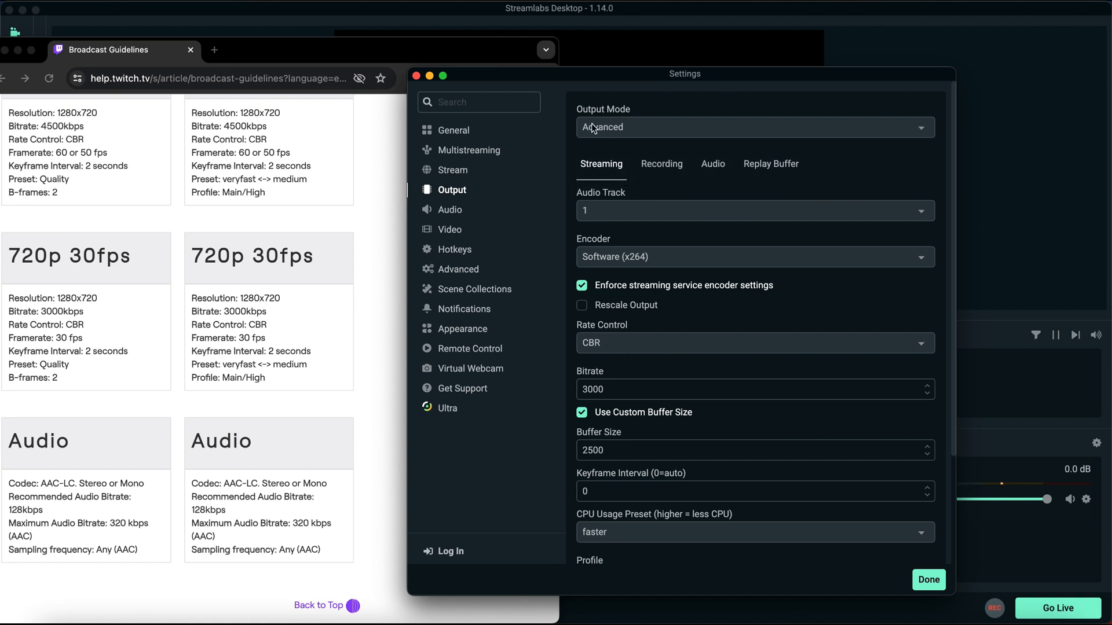
Give the x264 streaming encoder a 3000 bitrate, keyframe interval 2 and the high profile.
scroll("down", 3)
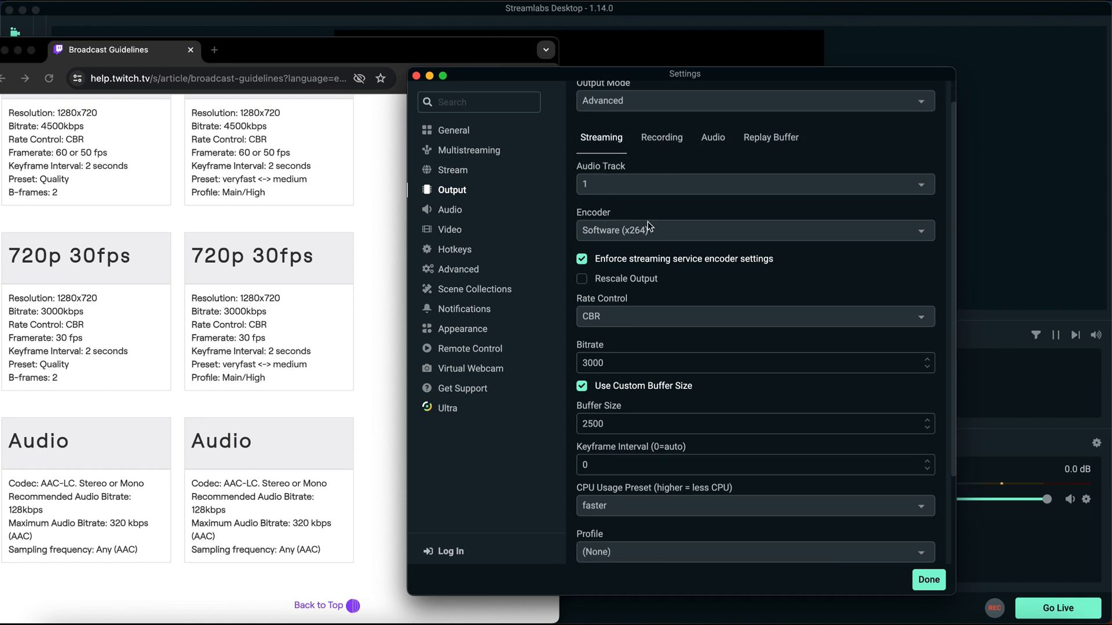
mouse_move(598, 237)
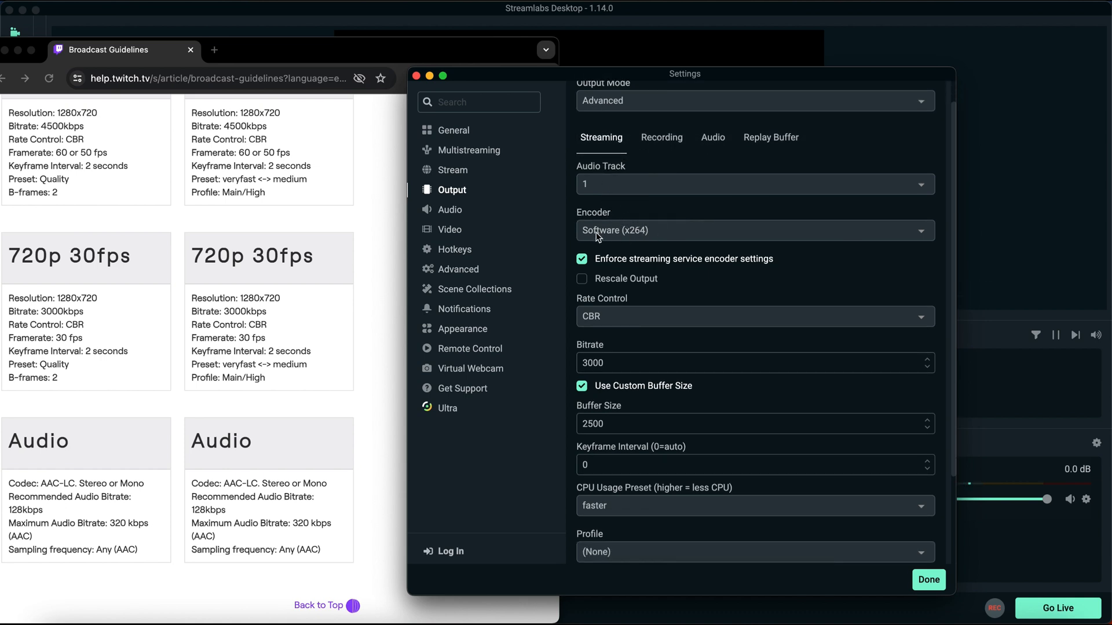
mouse_move(644, 236)
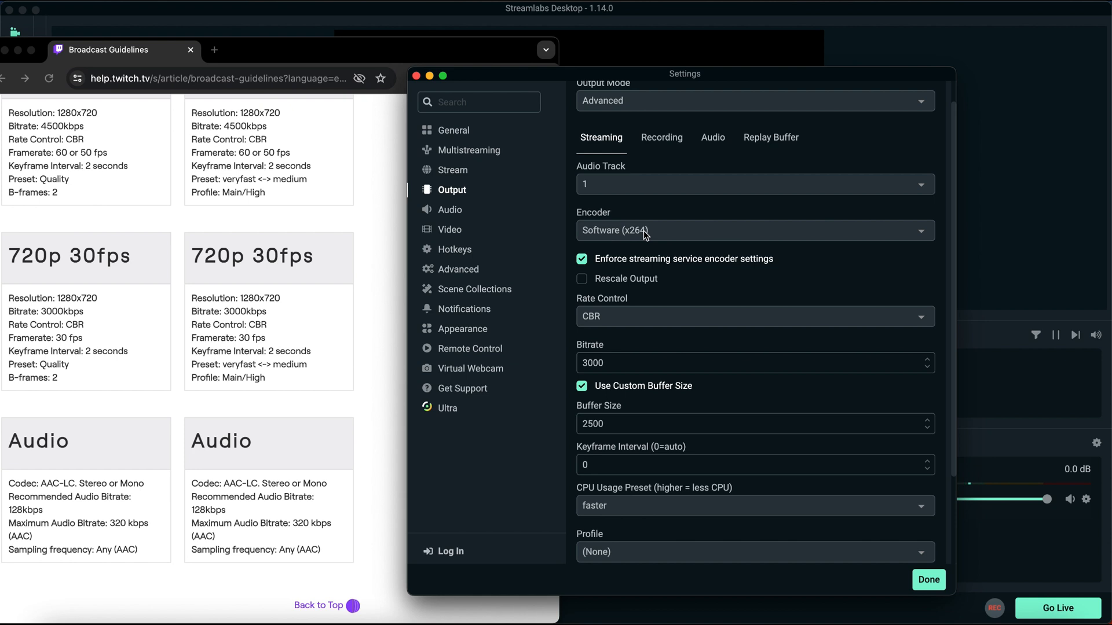
mouse_move(667, 227)
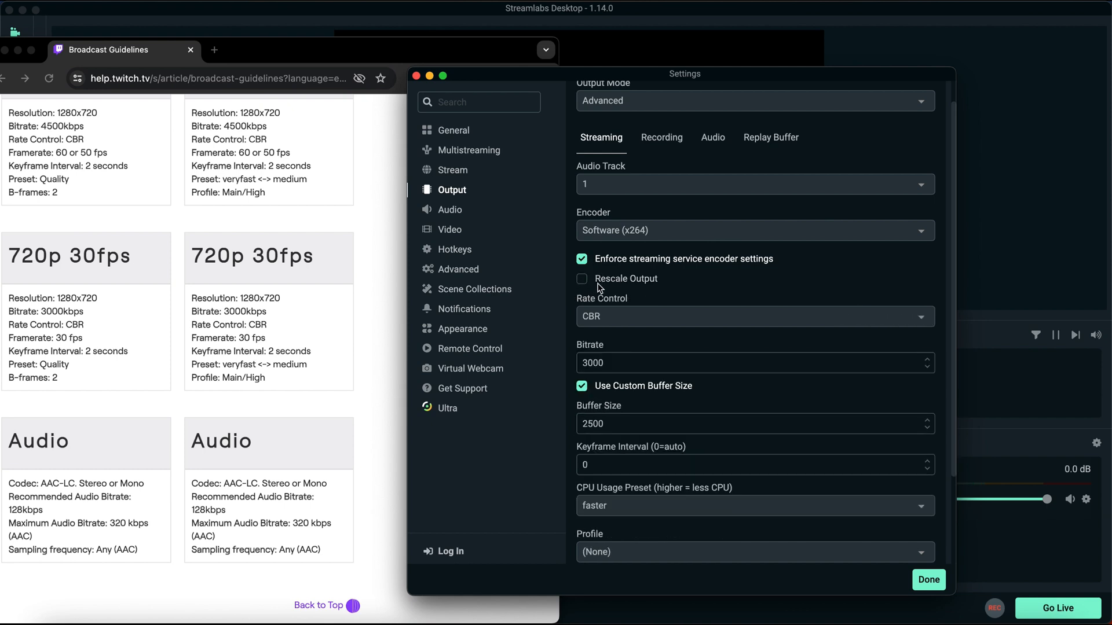
scroll("down", 3)
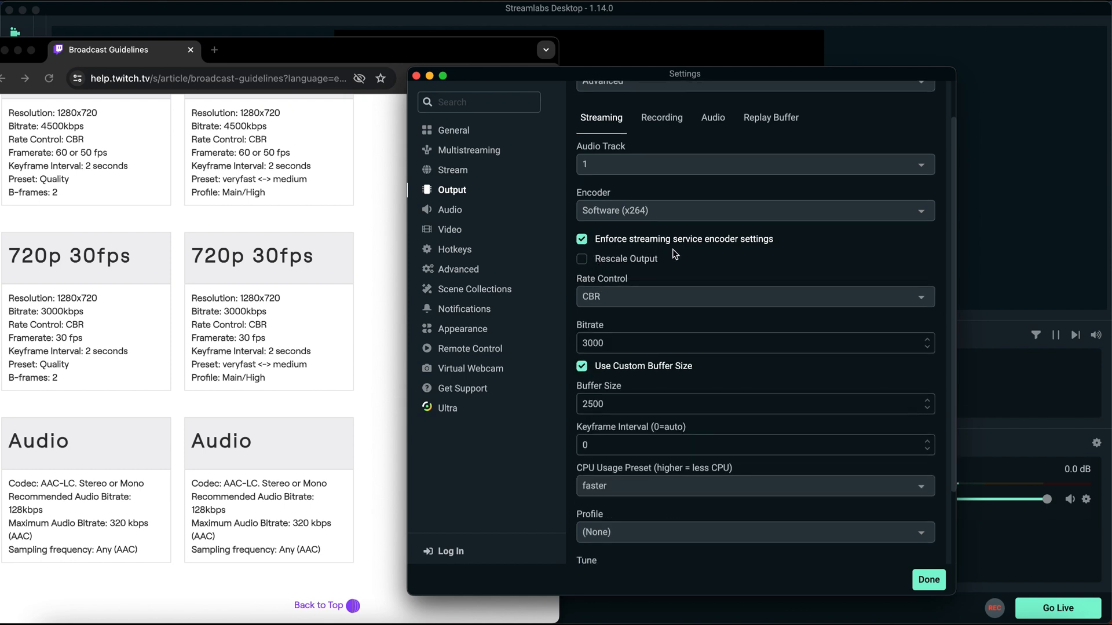
mouse_move(614, 299)
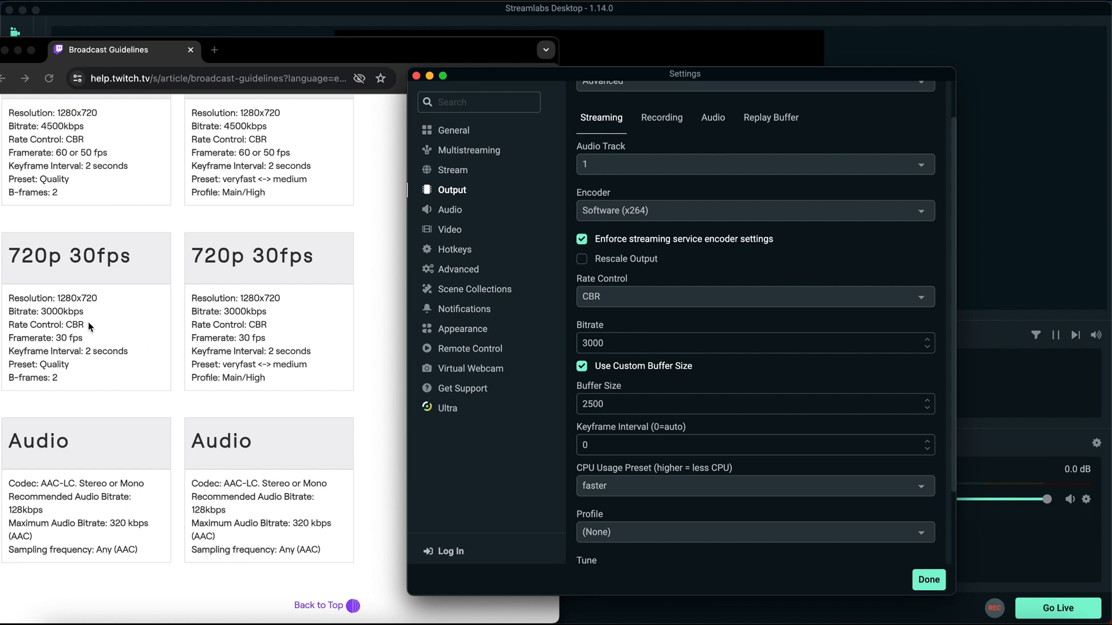
scroll("down", 3)
type("25")
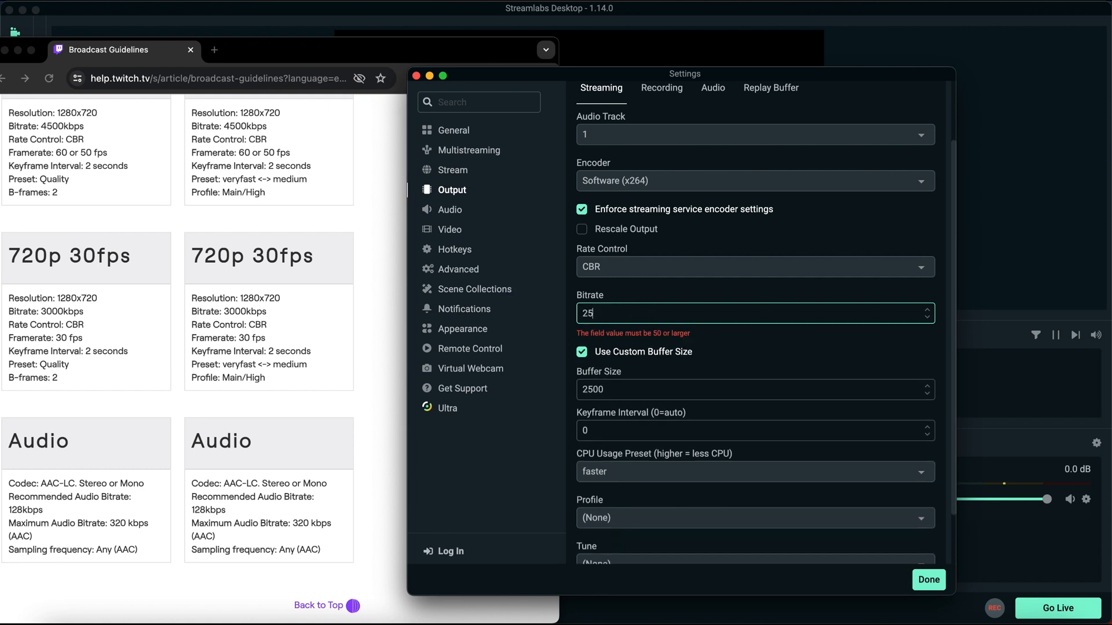
type("3000")
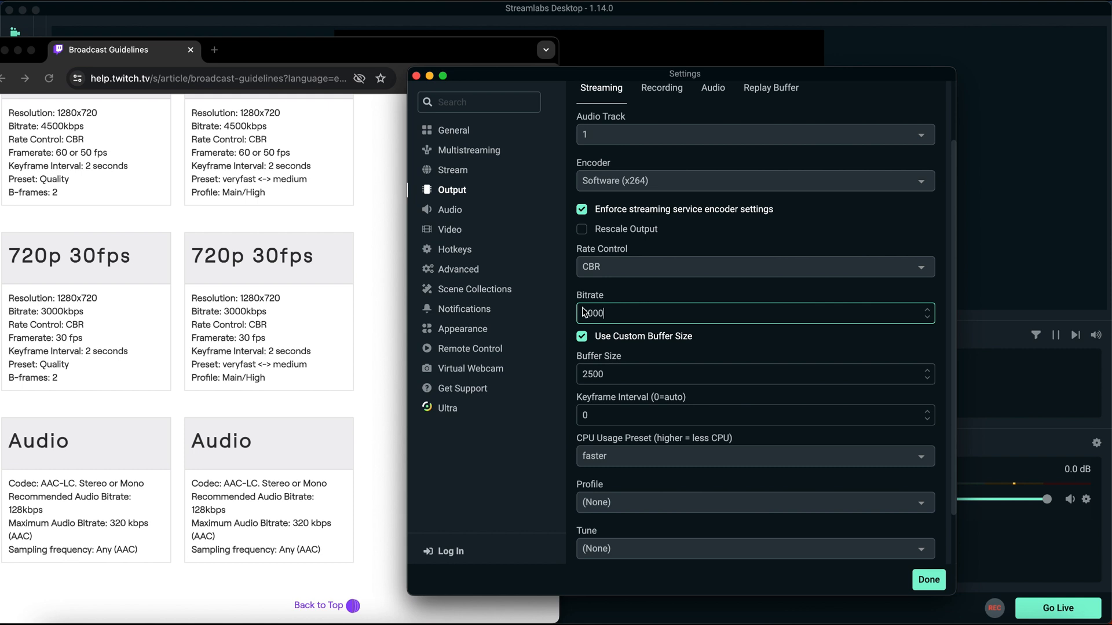
scroll("down", 3)
type("2")
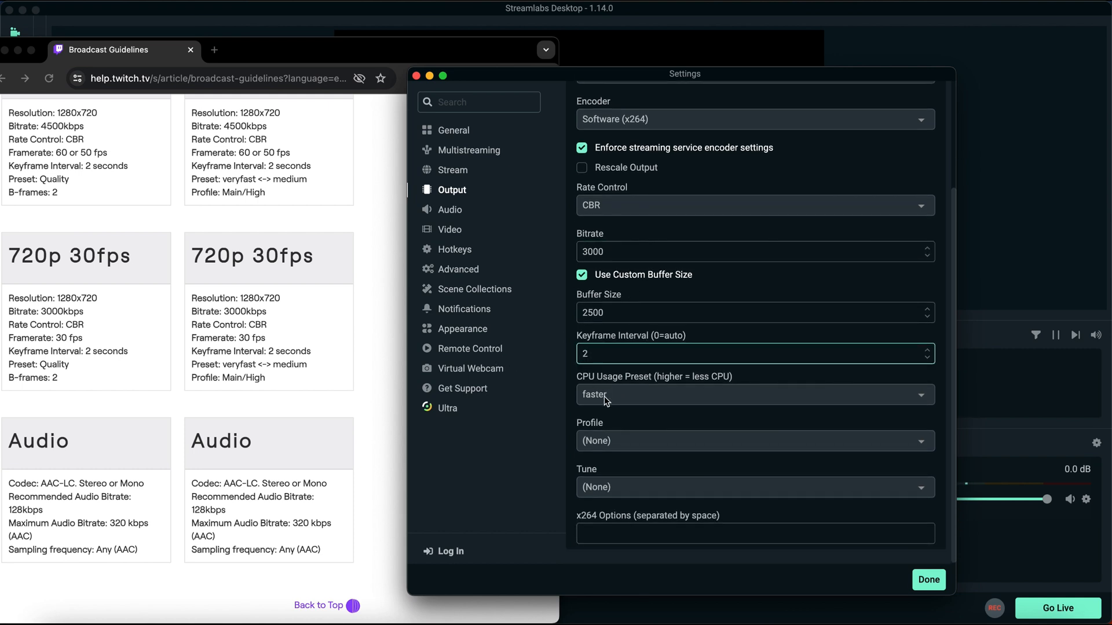
left_click(755, 440)
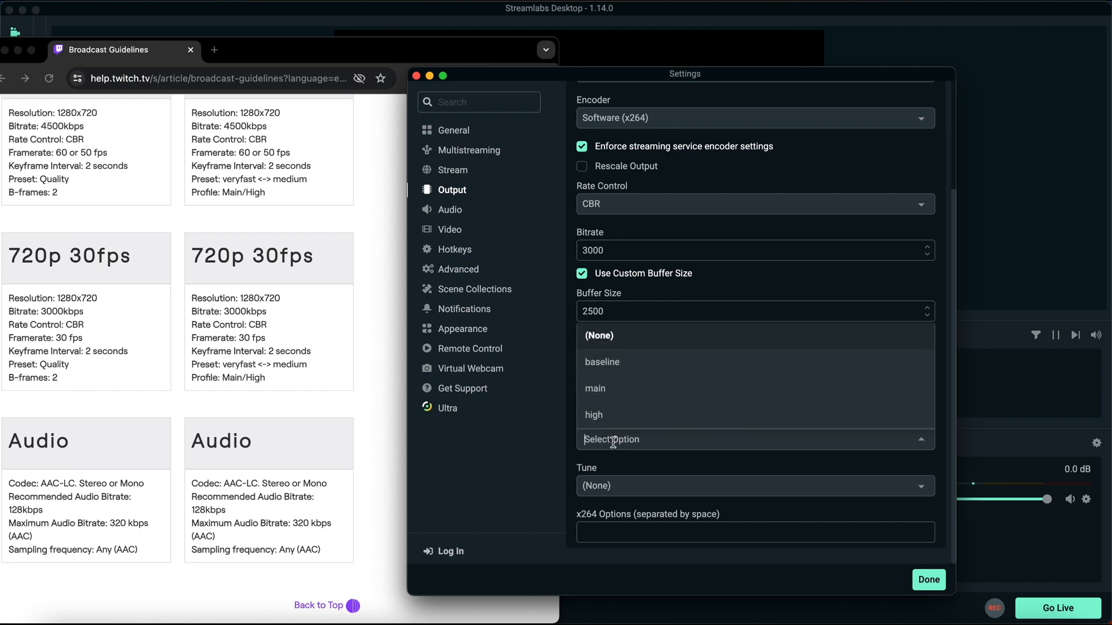
left_click(593, 414)
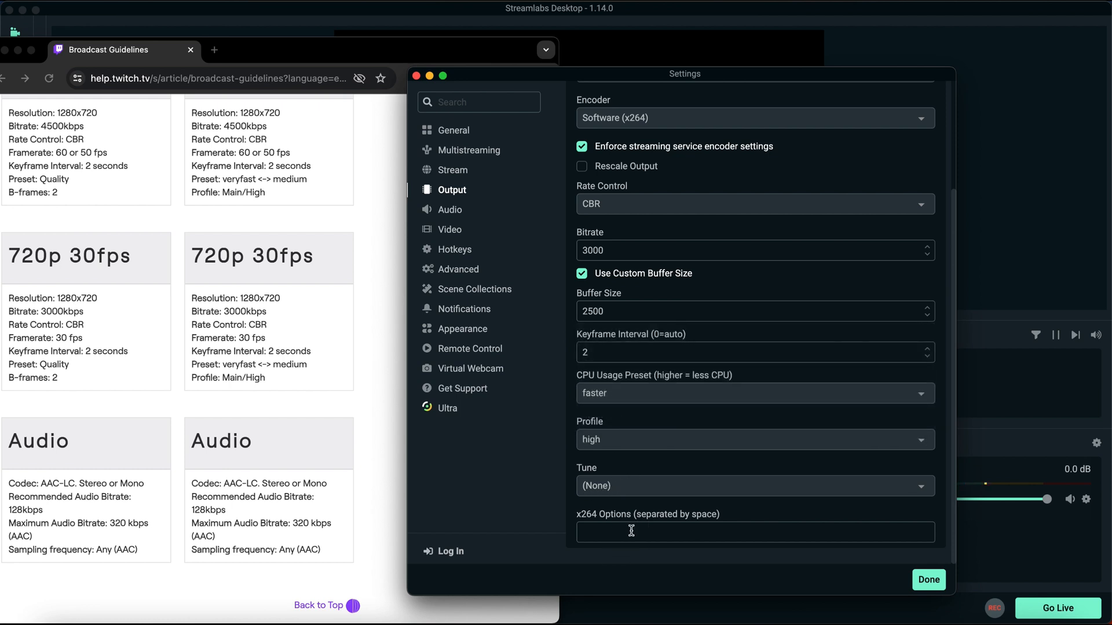
scroll("up", 3)
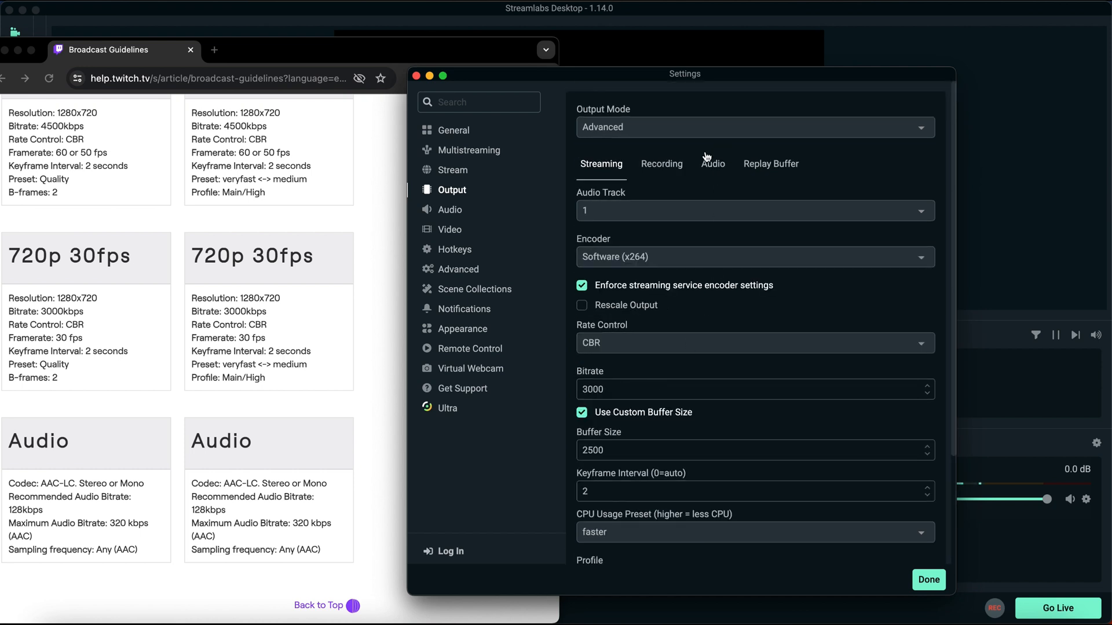
Change the Audio Track 1 bitrate from 128 to 160 in the Audio output settings.
left_click(712, 164)
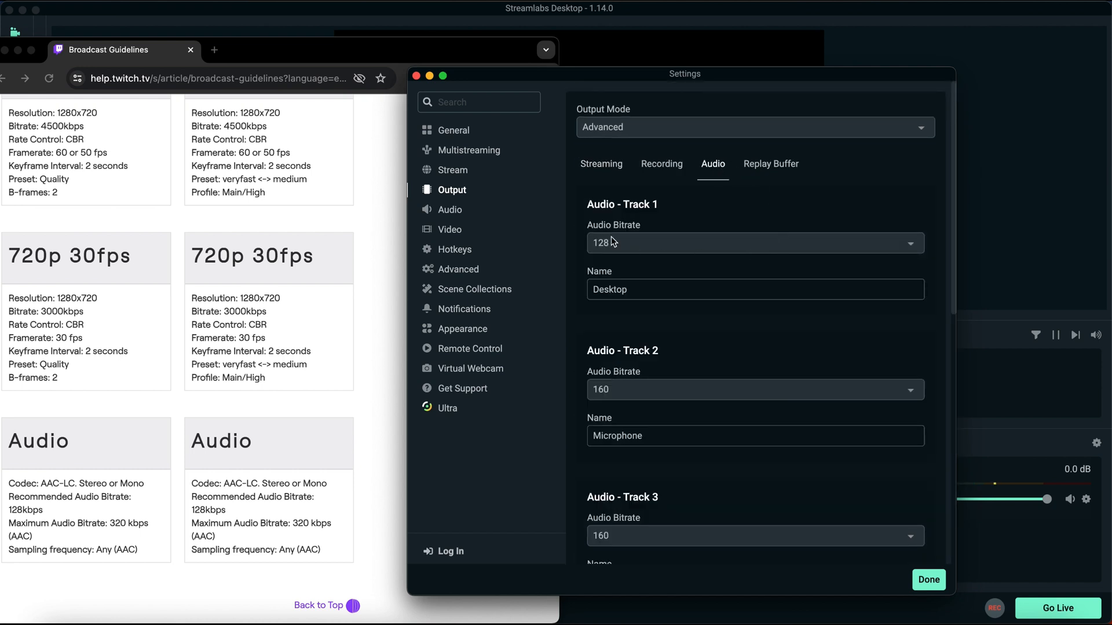
left_click(751, 243)
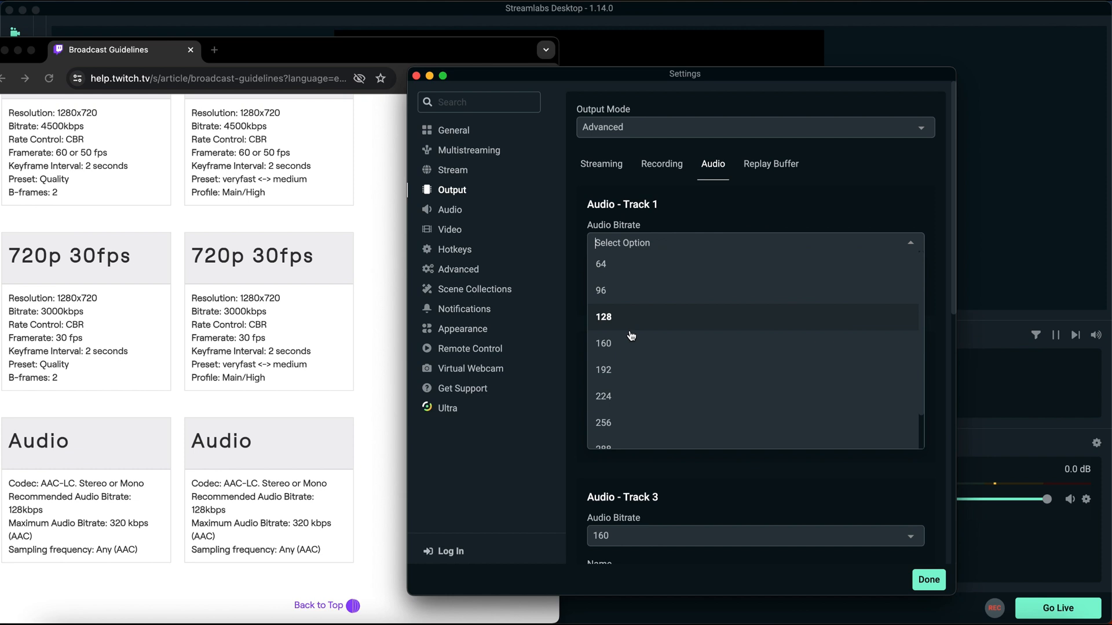
left_click(603, 343)
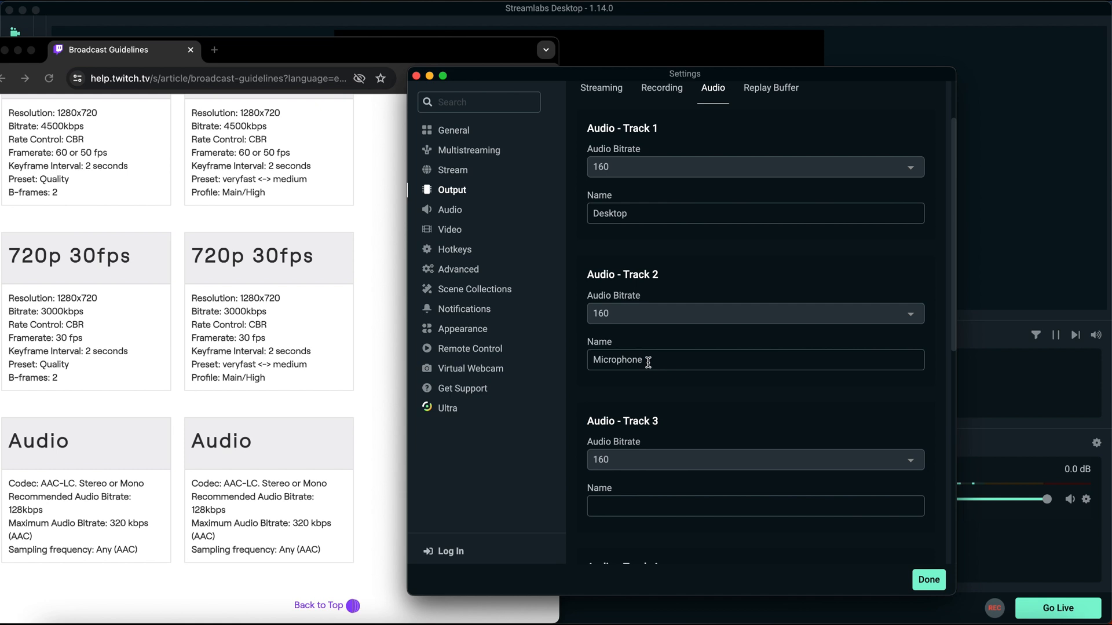
scroll("down", 3)
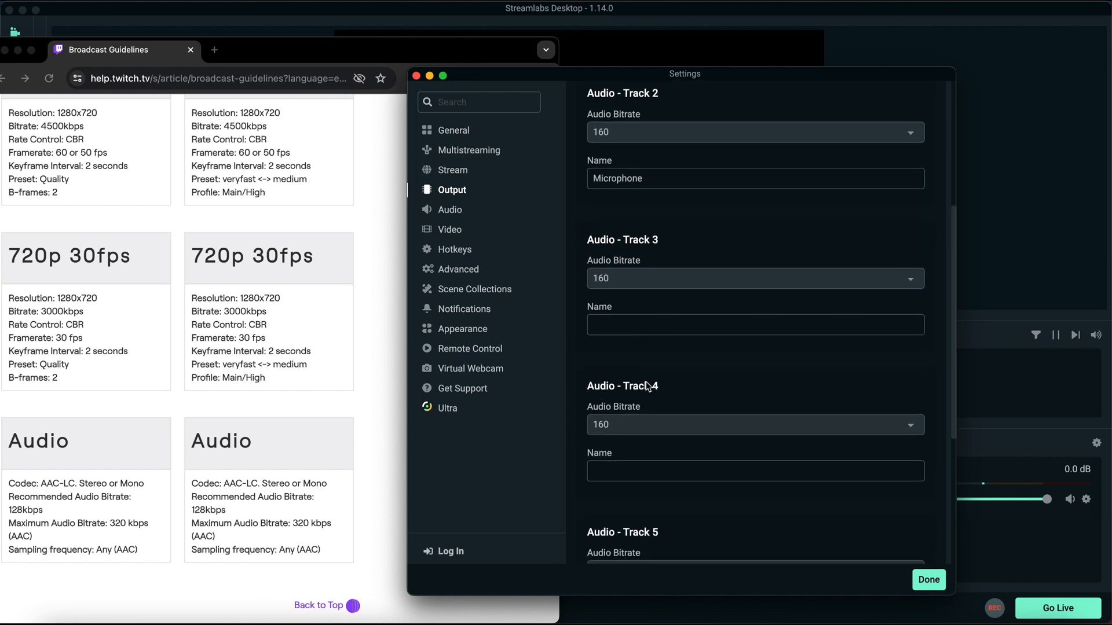
scroll("up", 3)
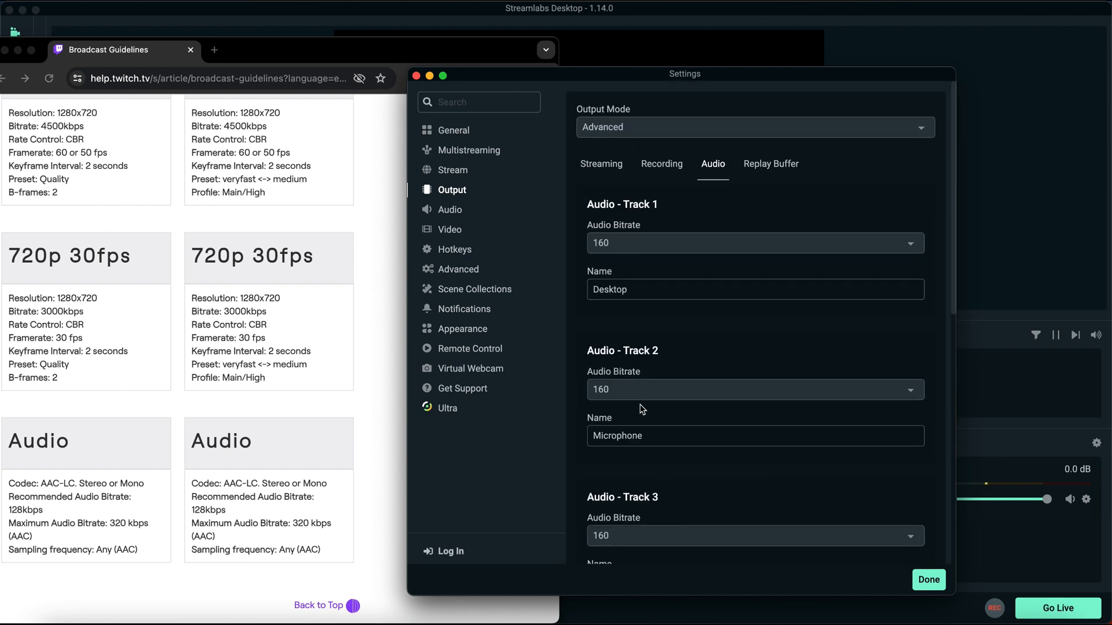
Keep the 1920x1080 base canvas, scale output to 1280x720 and choose the Bicubic downscale filter.
left_click(450, 230)
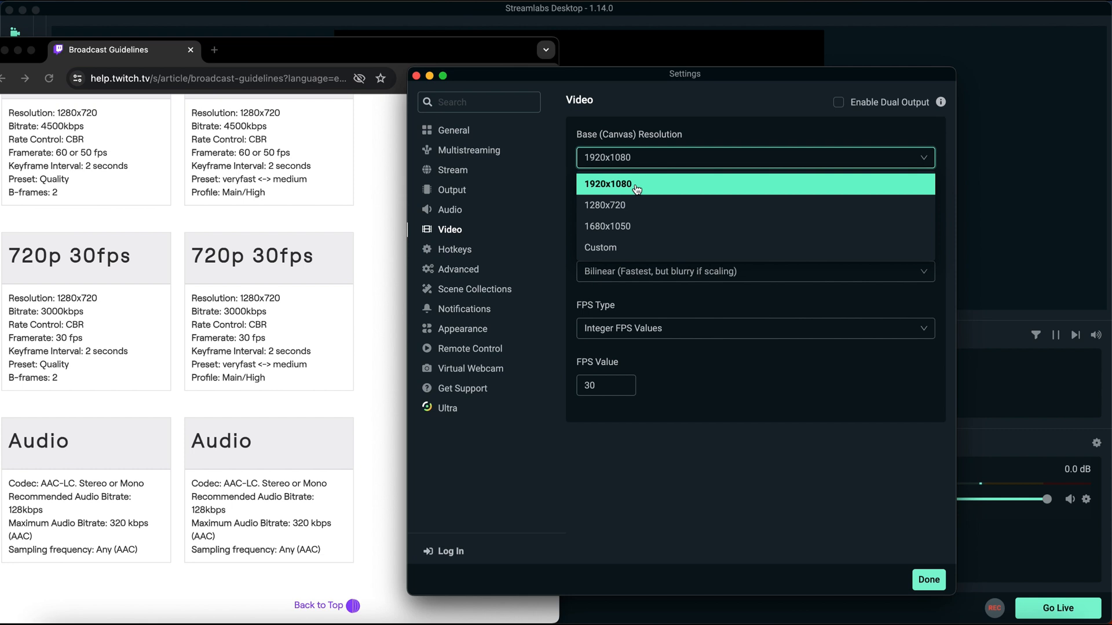
mouse_move(636, 207)
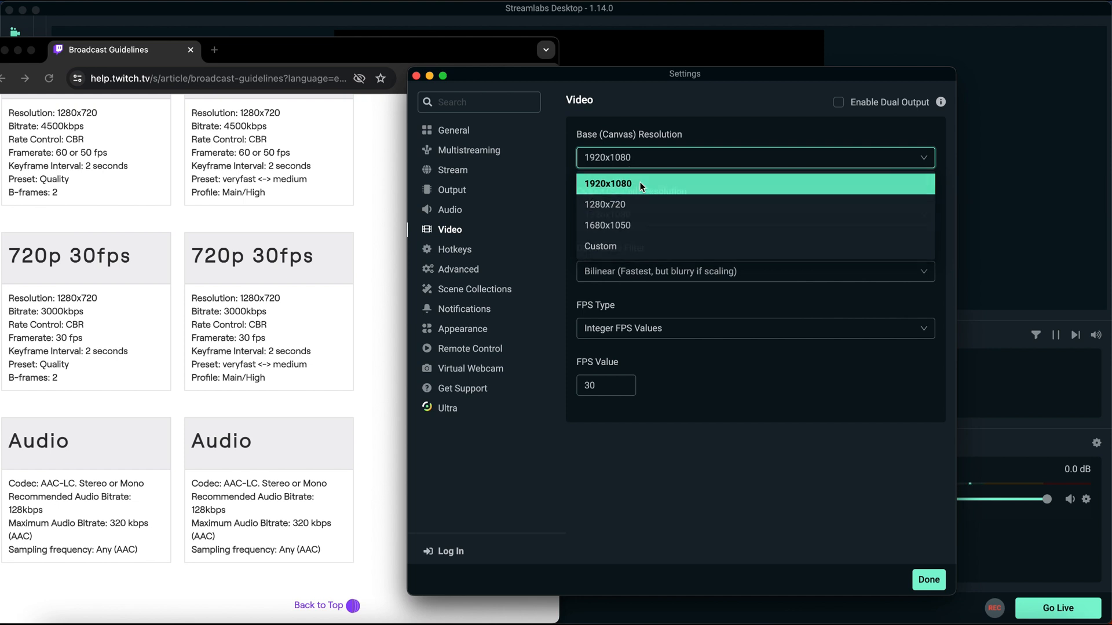
left_click(608, 184)
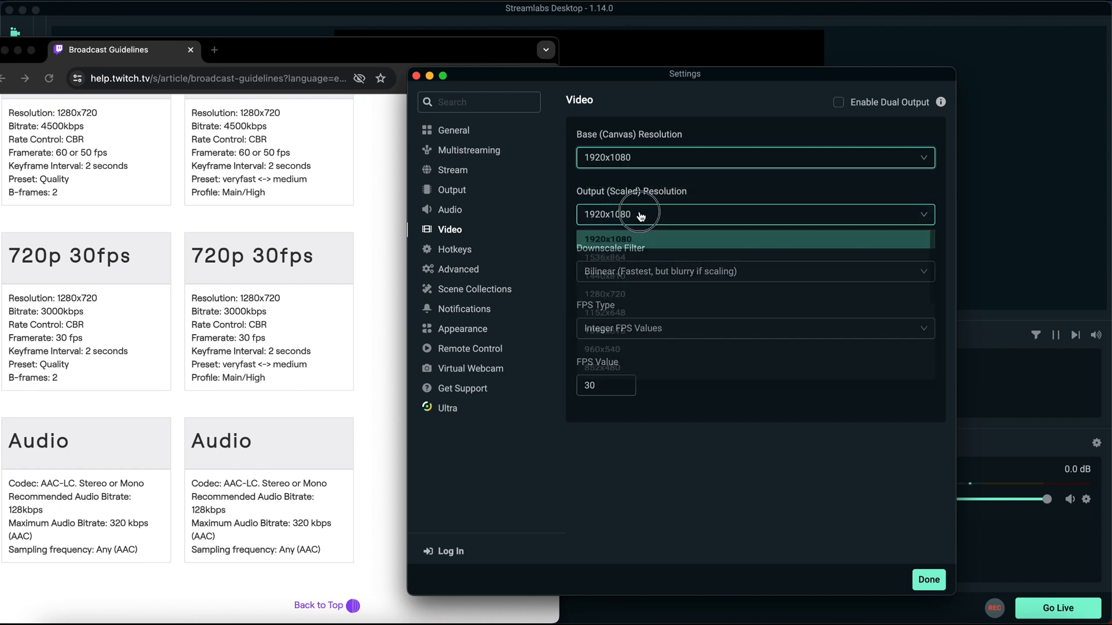
left_click(640, 214)
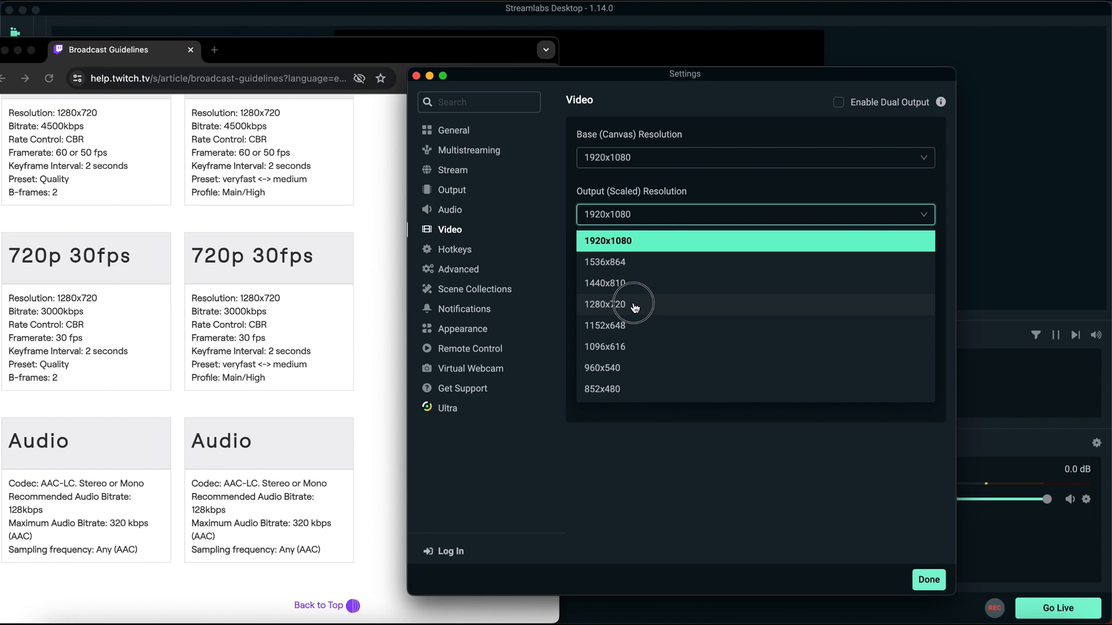
left_click(603, 304)
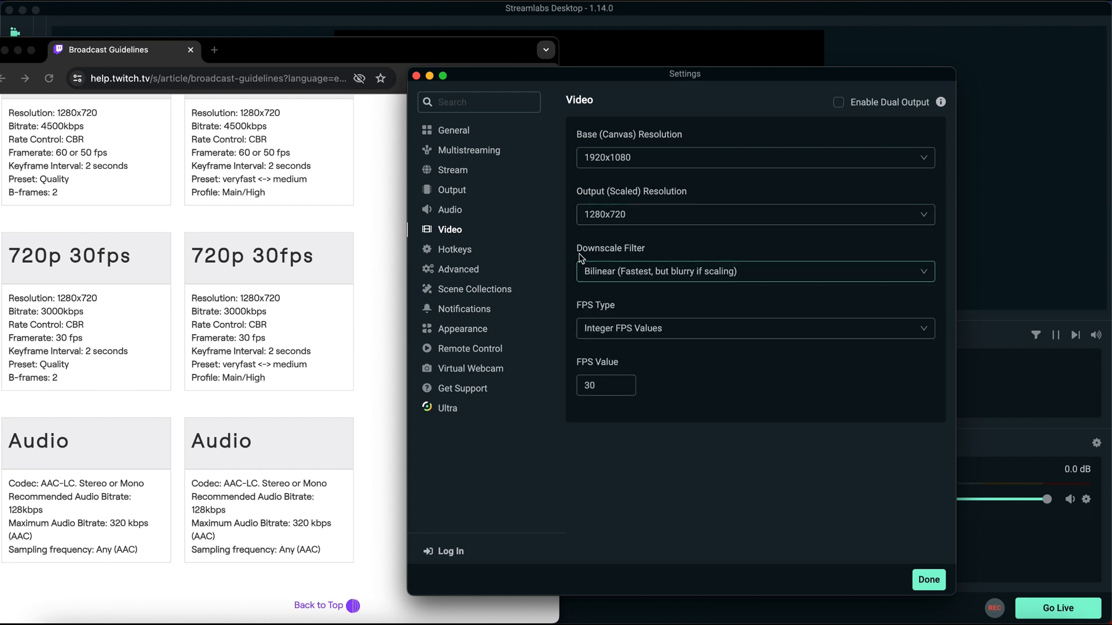
left_click(754, 271)
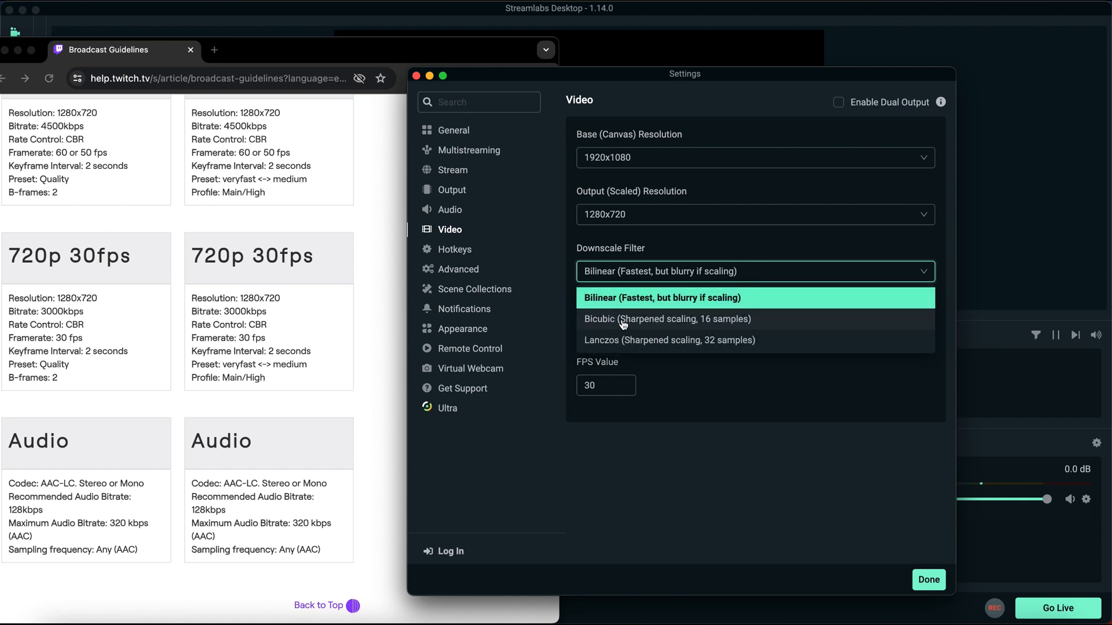
left_click(665, 319)
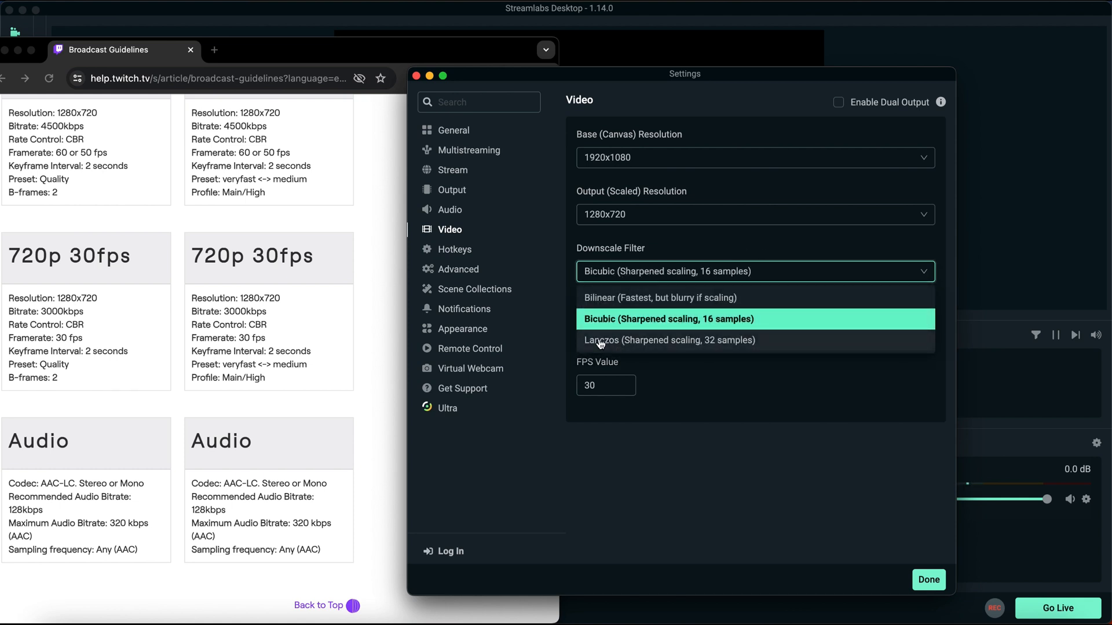
mouse_move(632, 342)
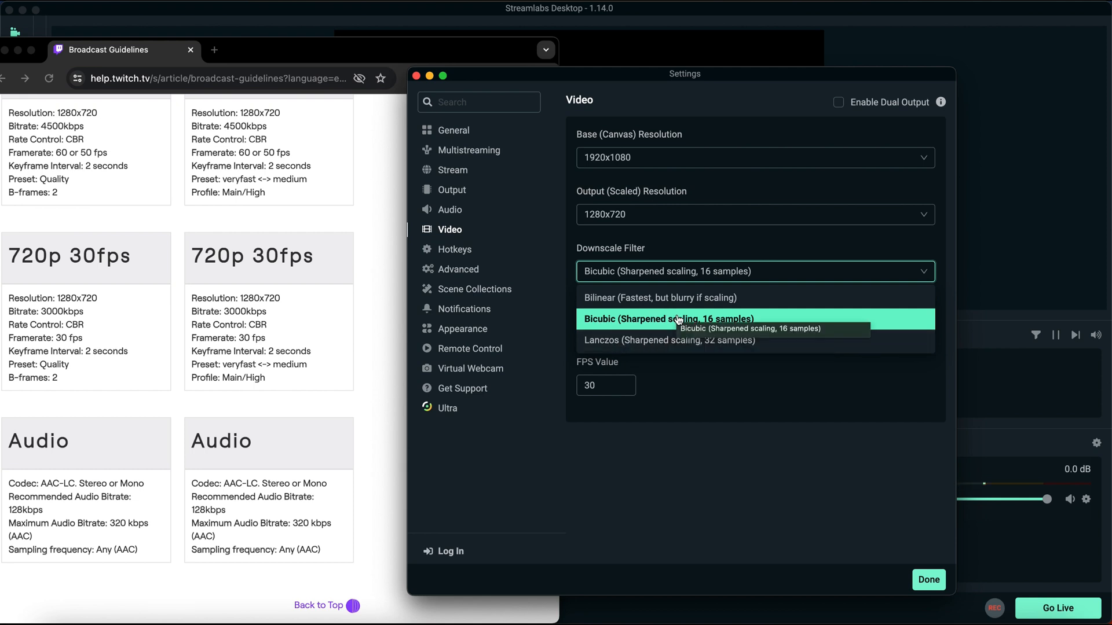
mouse_move(659, 298)
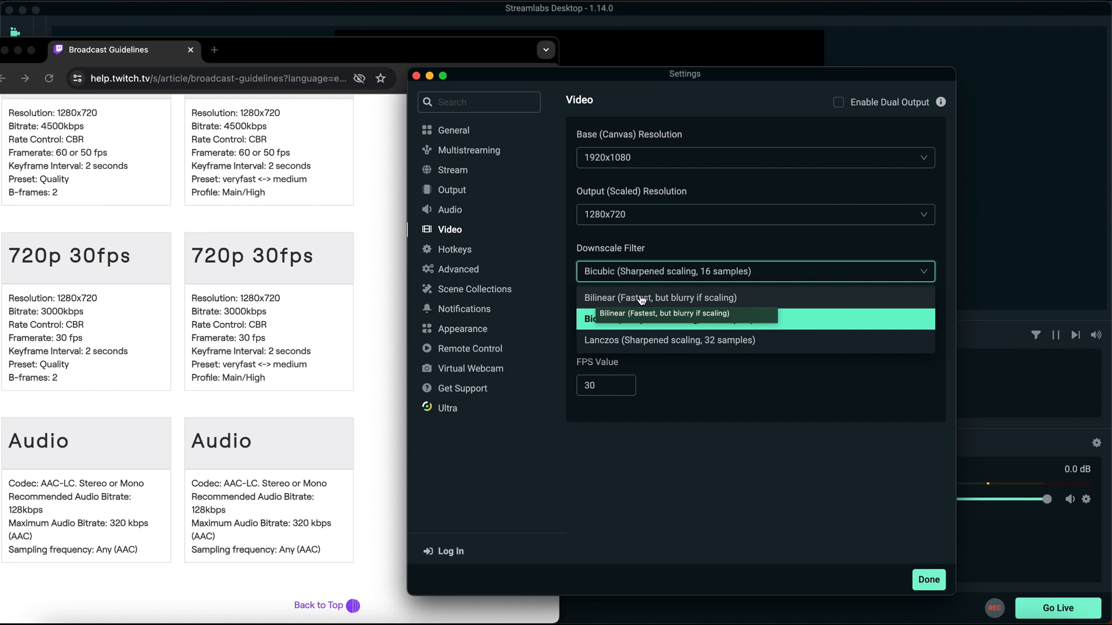
mouse_move(632, 324)
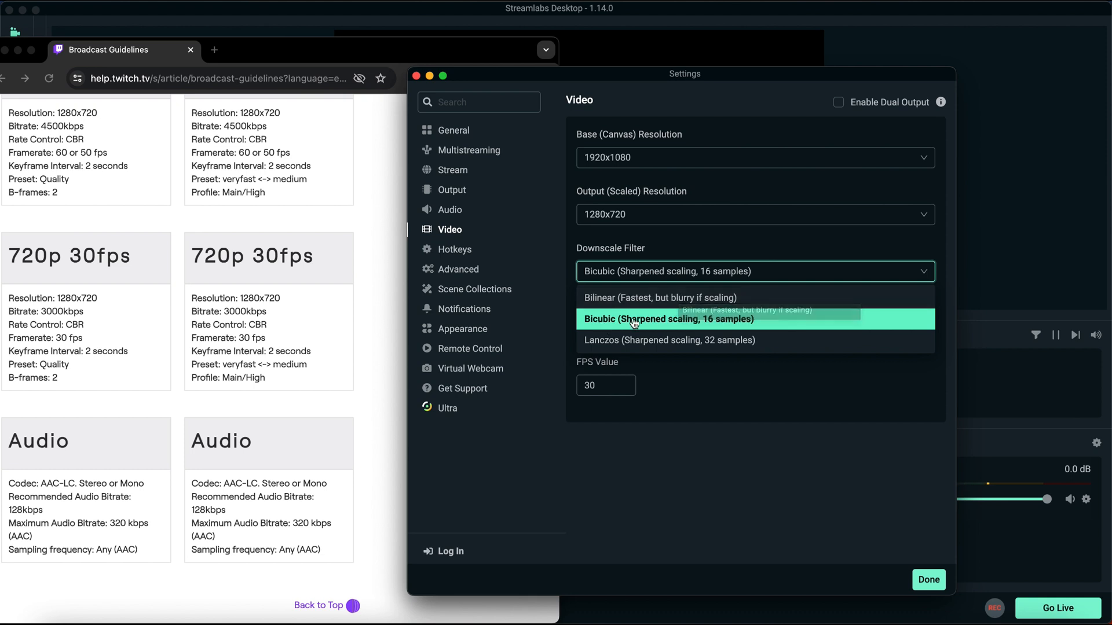
Switch FPS Type to Common FPS Values at 25 fps and save the settings with Done.
left_click(666, 320)
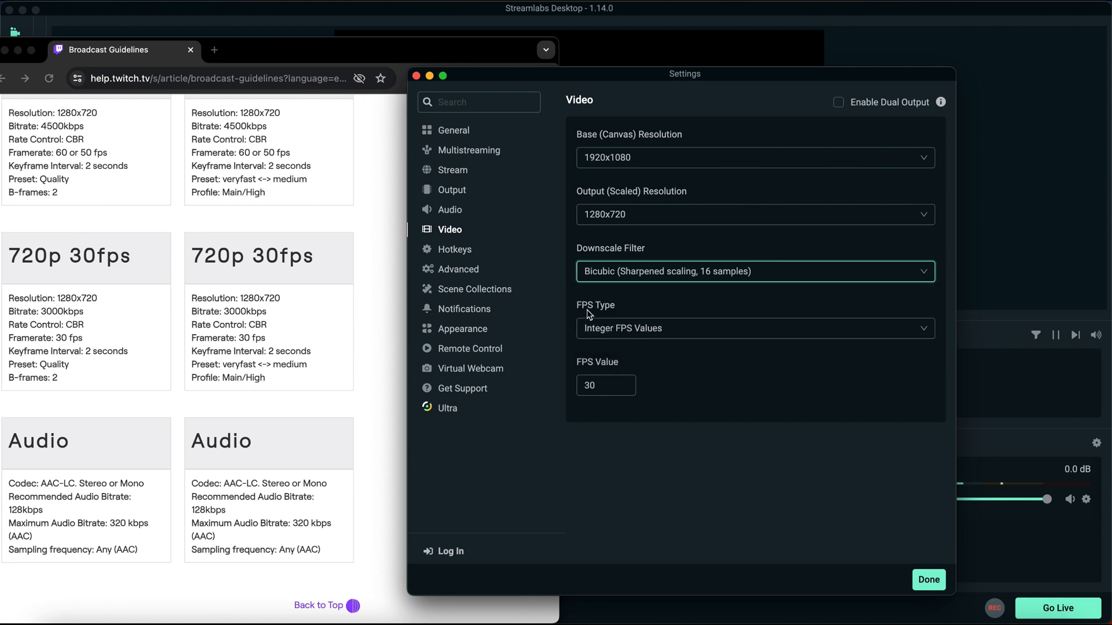
left_click(754, 328)
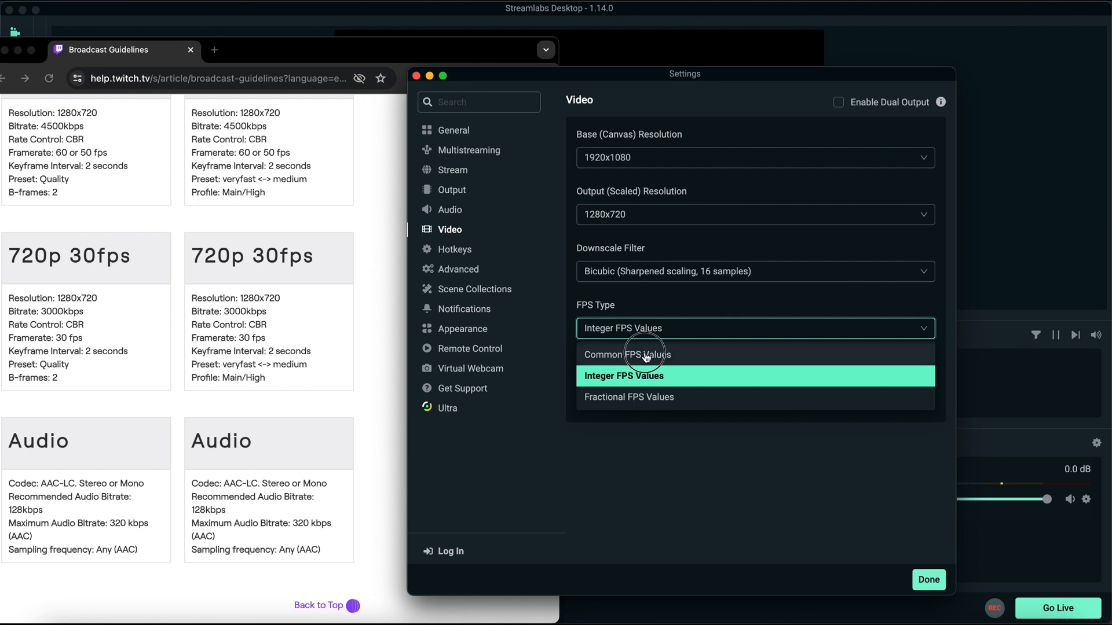
left_click(625, 354)
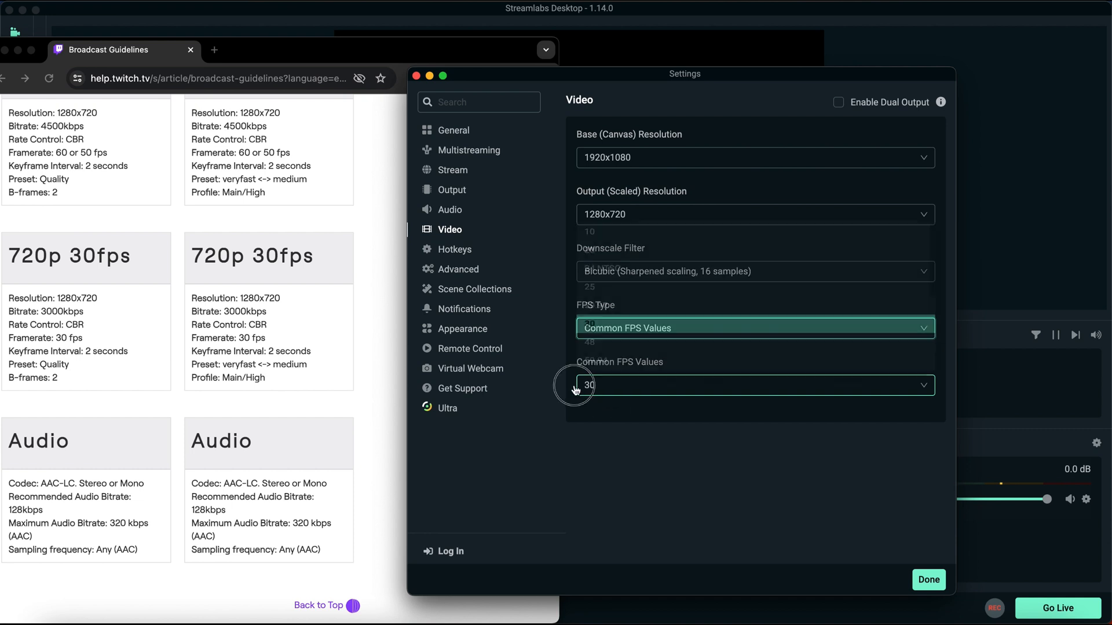
left_click(754, 385)
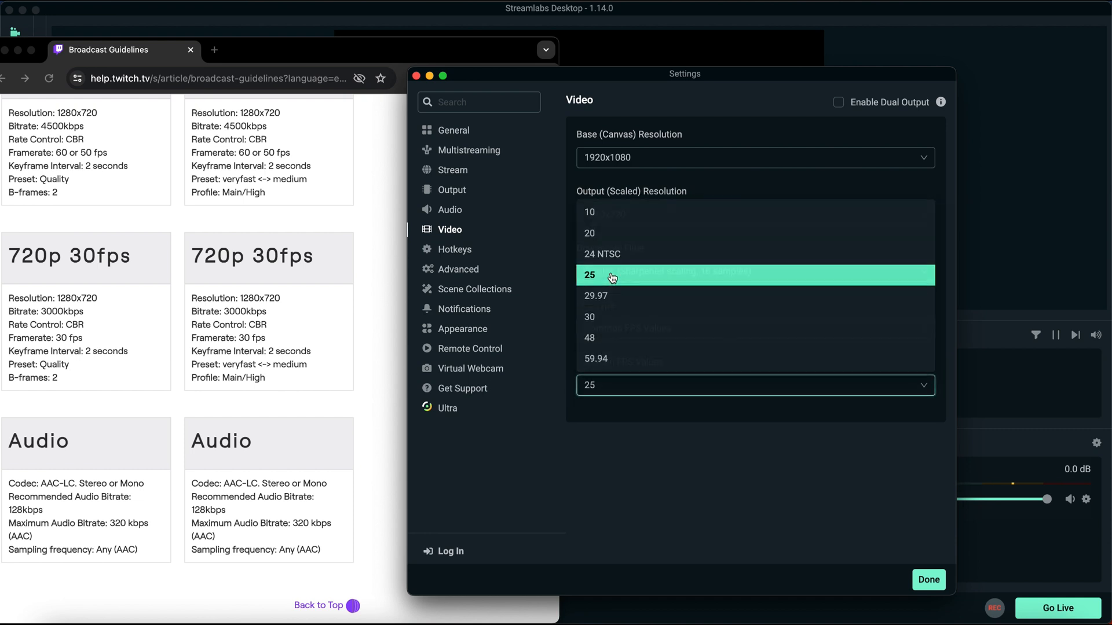
left_click(611, 276)
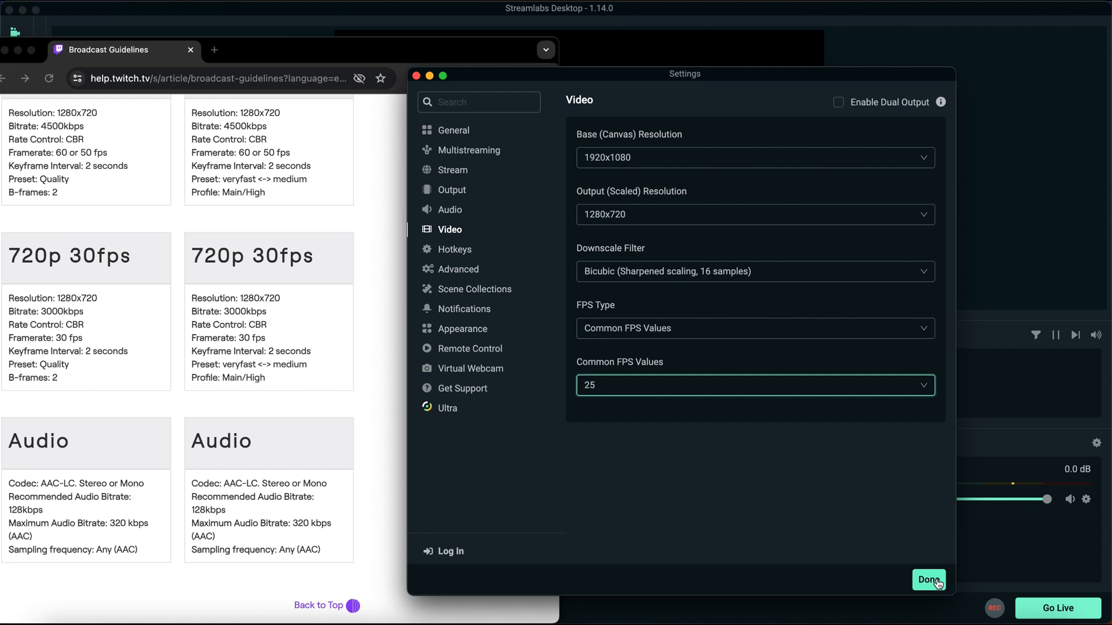
left_click(928, 579)
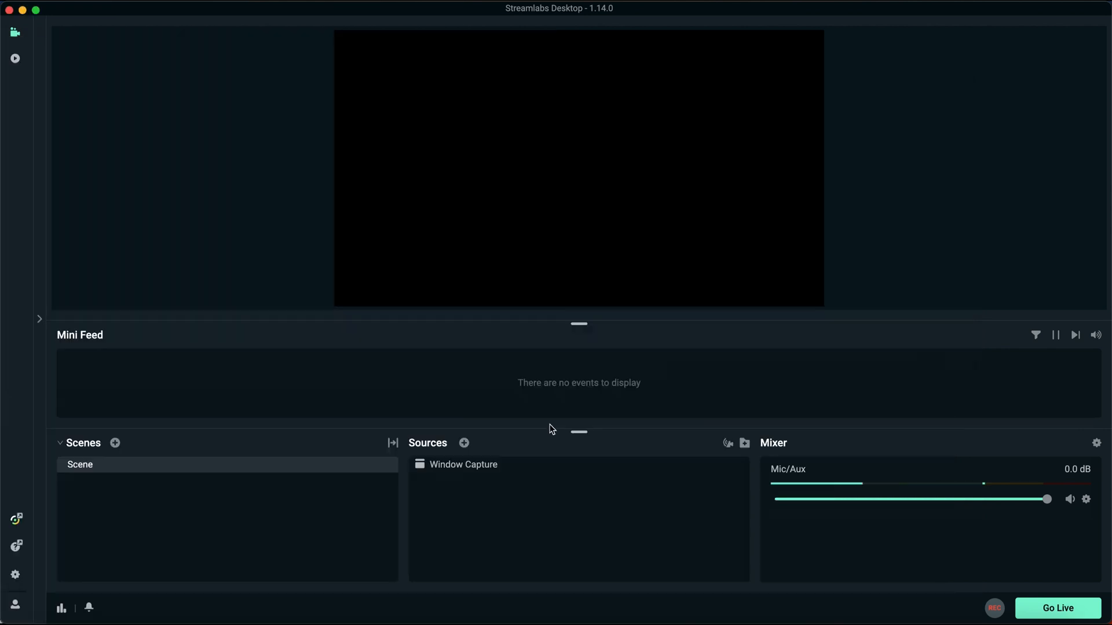
mouse_move(579, 432)
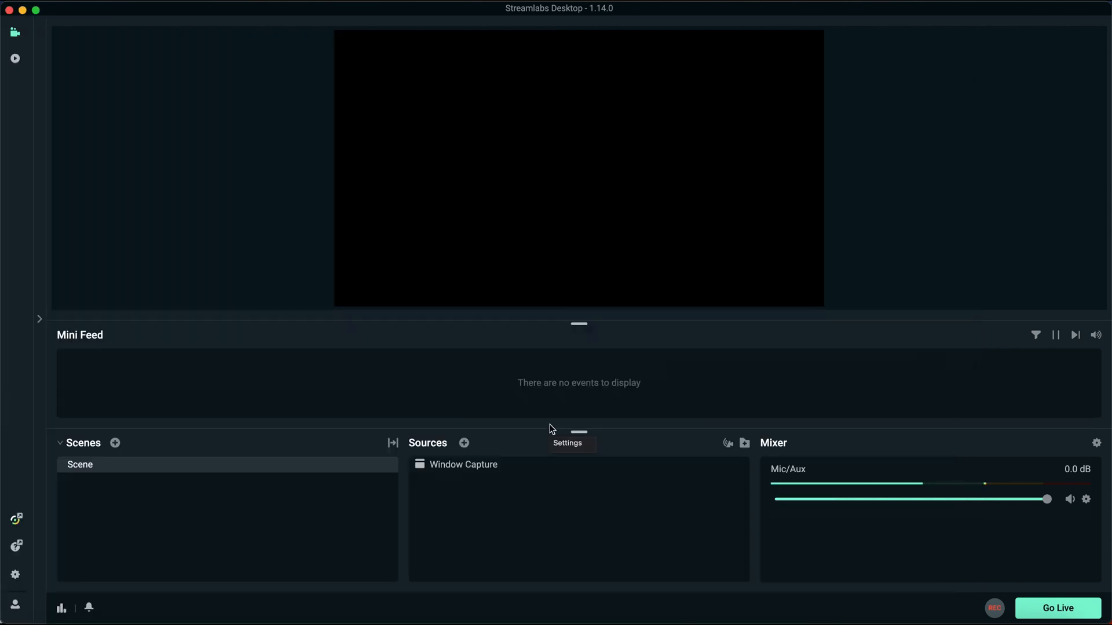